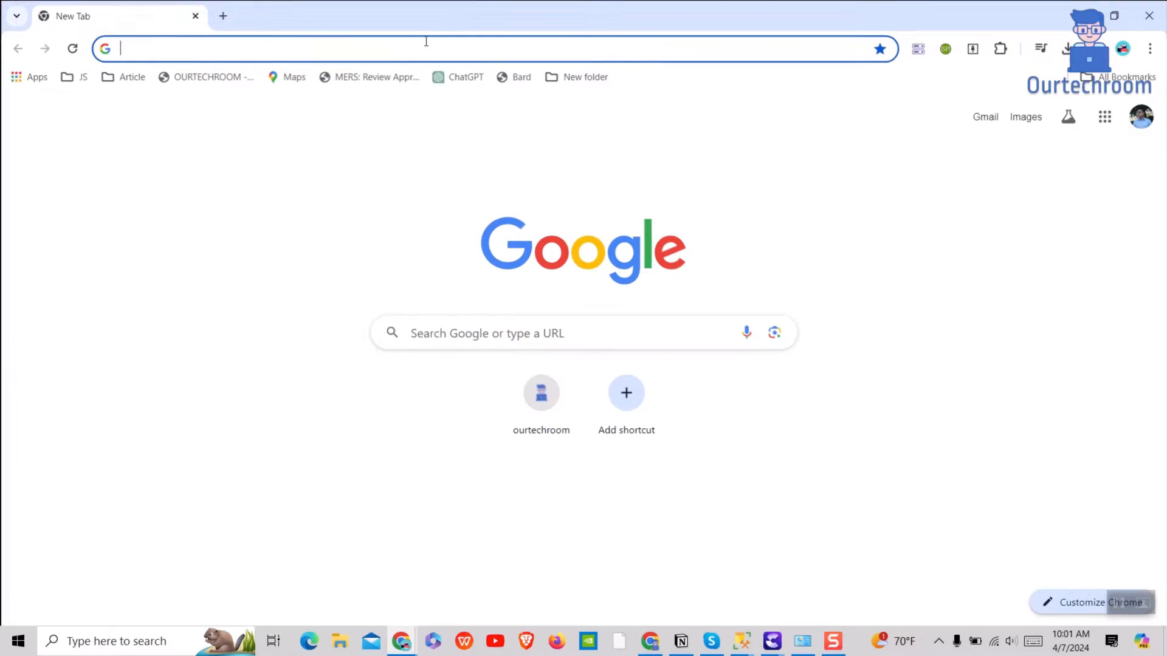
# Step: Load status.roblox.com and scroll through the Voice incident and component statuses
pyautogui.write('status.roblox.com')
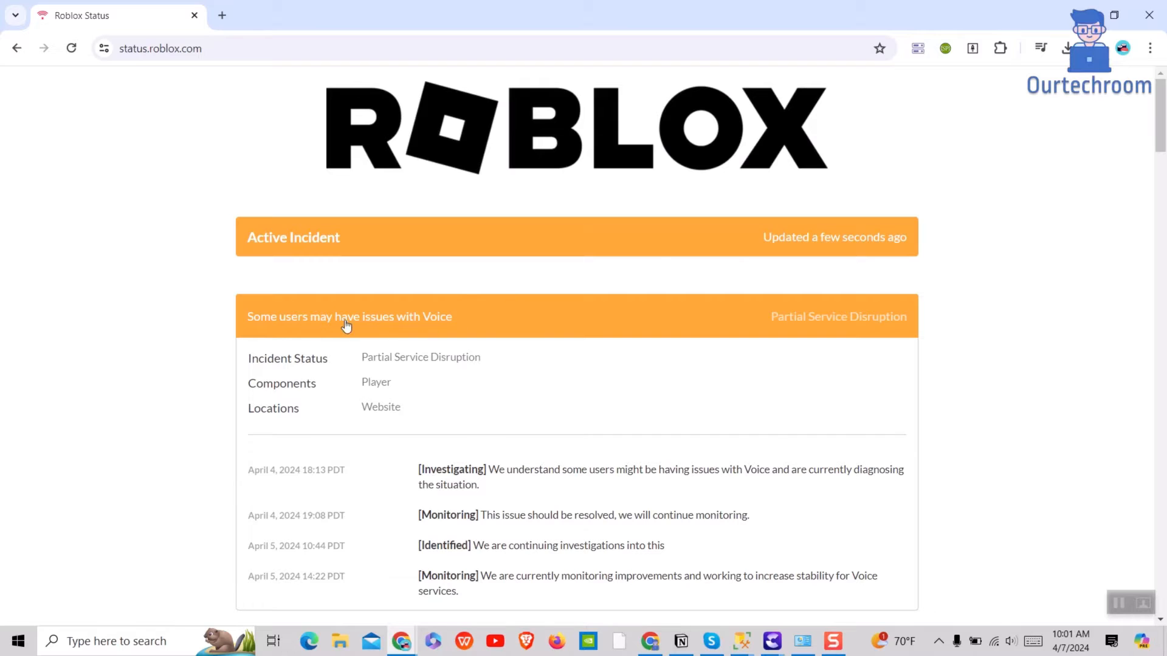
pyautogui.scroll(-3)
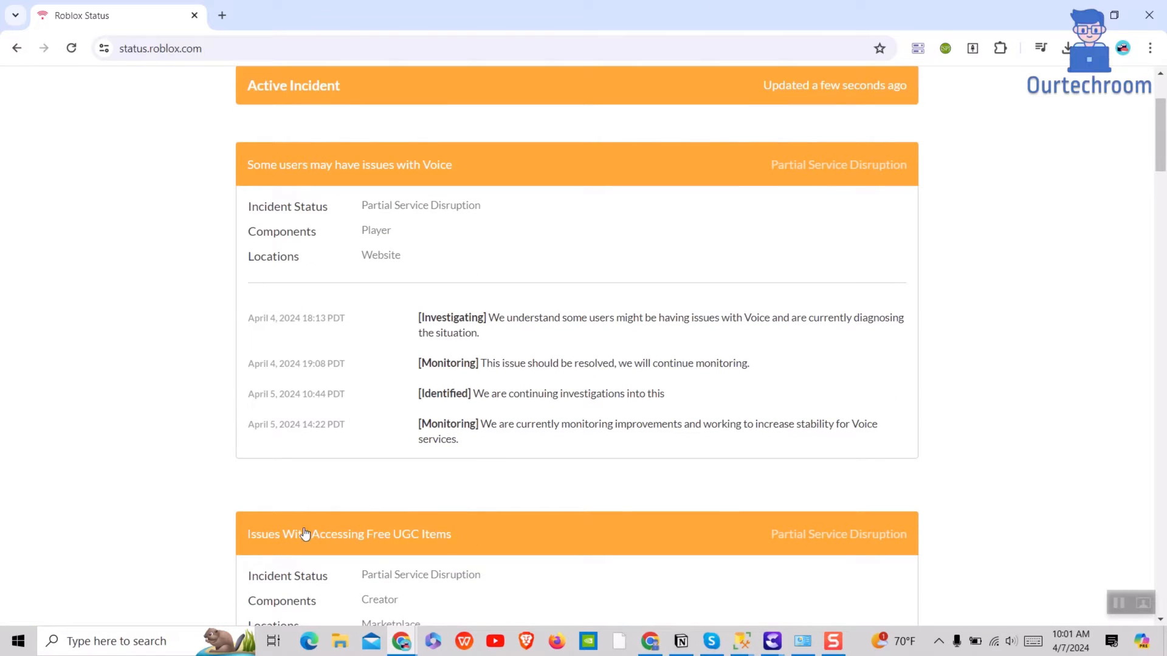
pyautogui.scroll(-3)
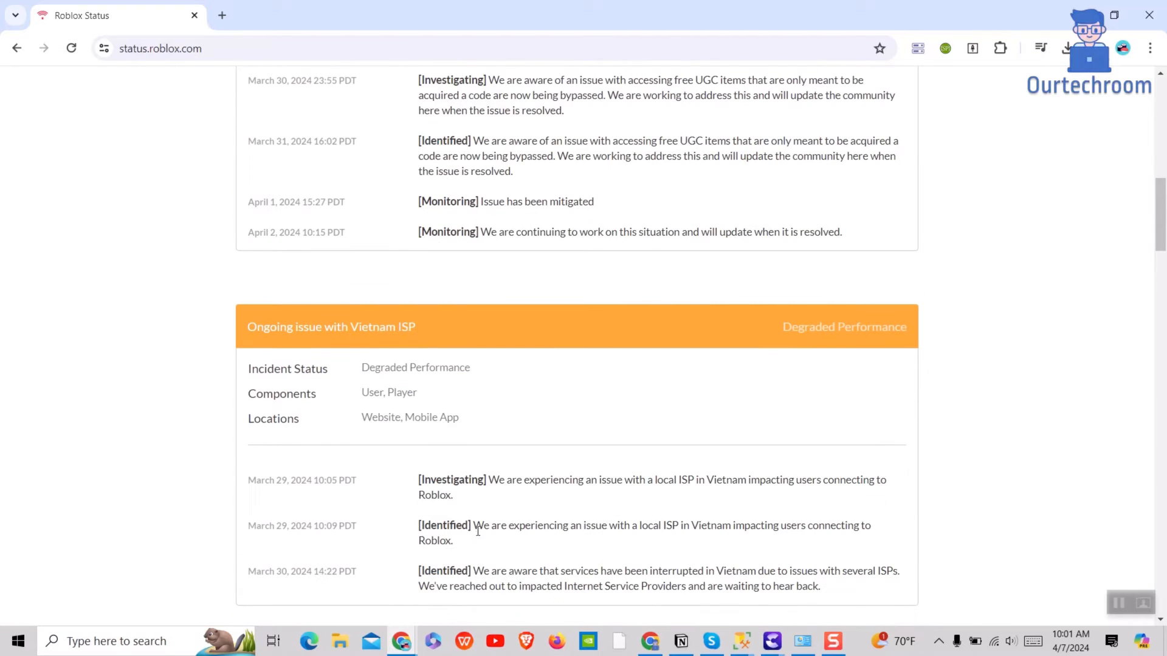
pyautogui.scroll(-3)
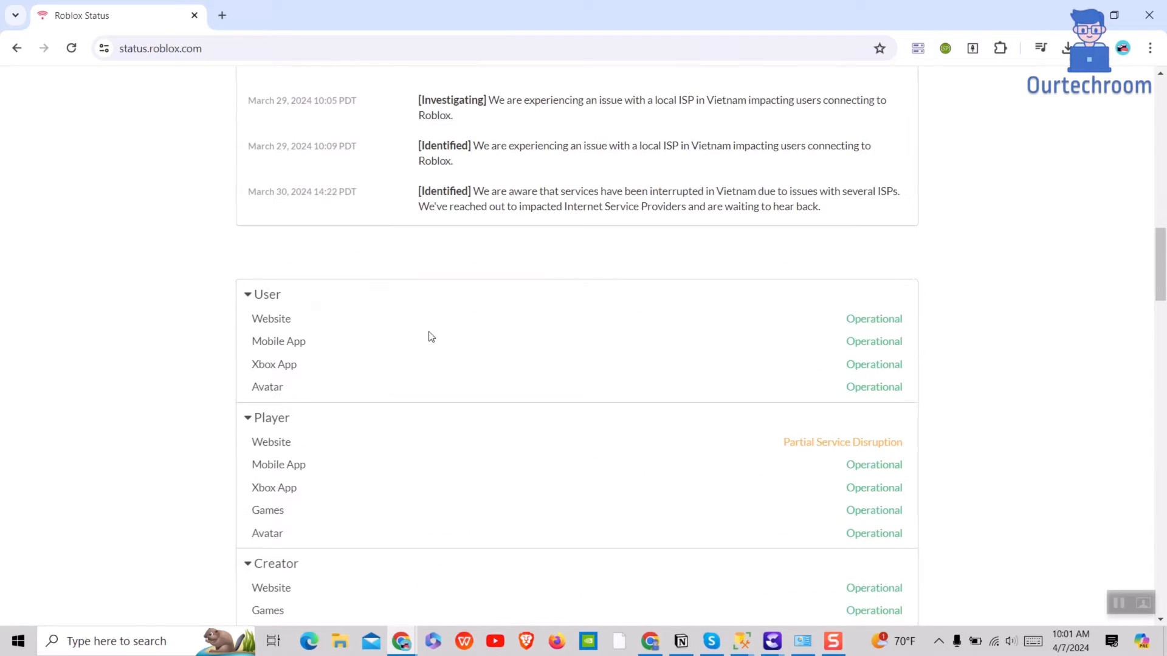
pyautogui.scroll(-3)
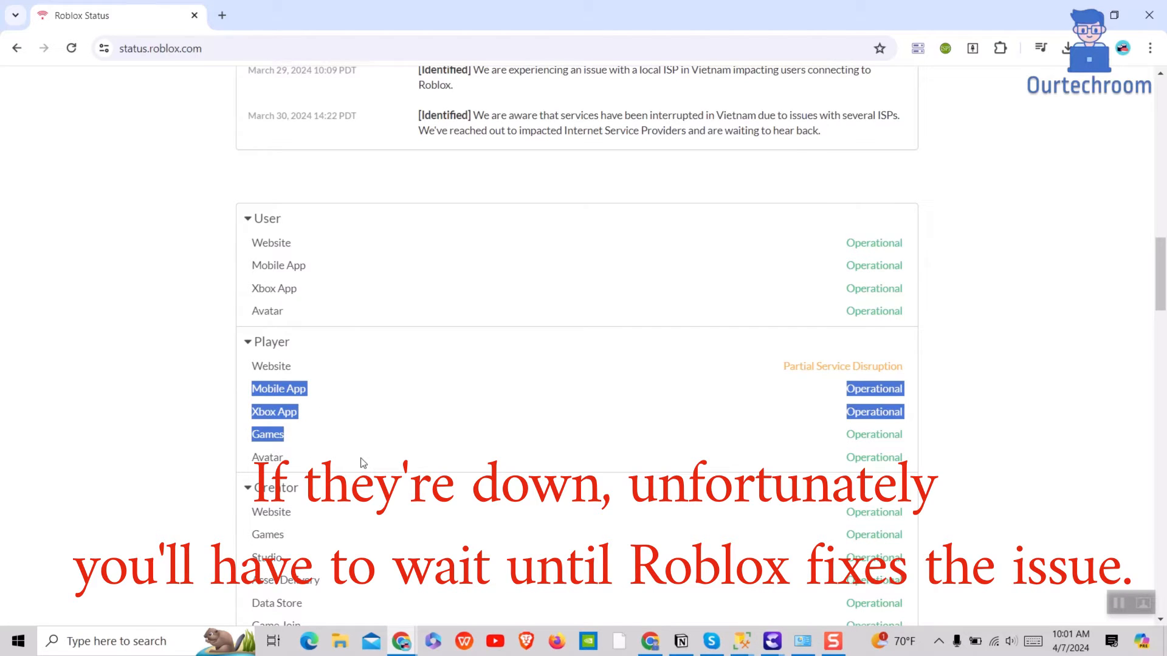
pyautogui.scroll(-3)
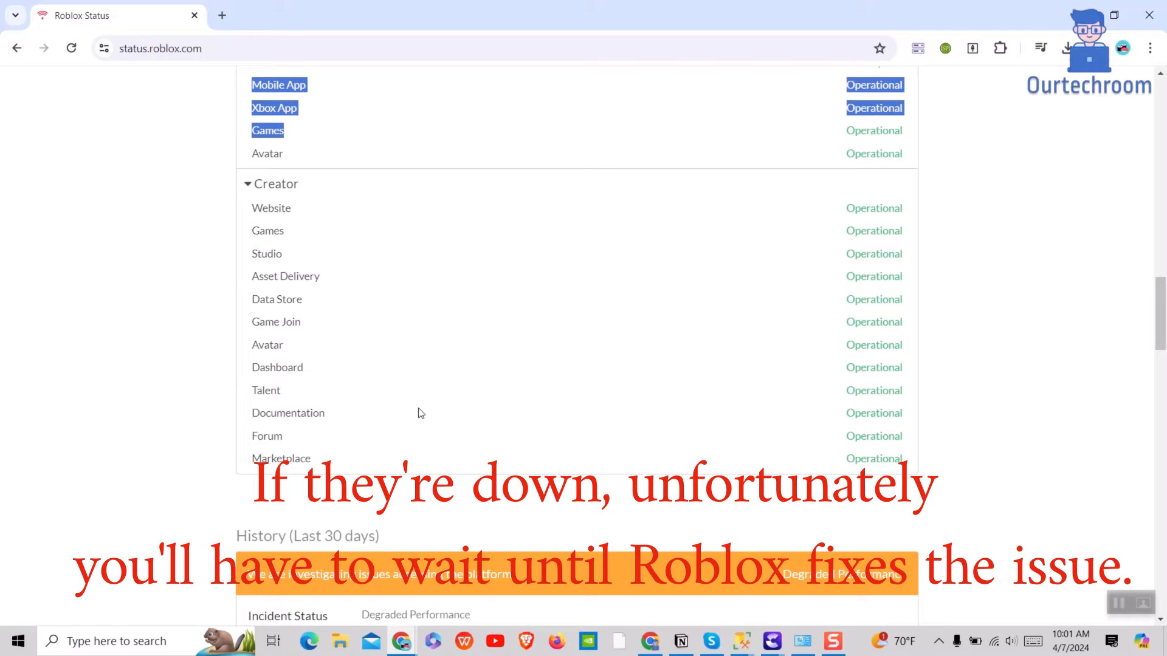
pyautogui.scroll(-3)
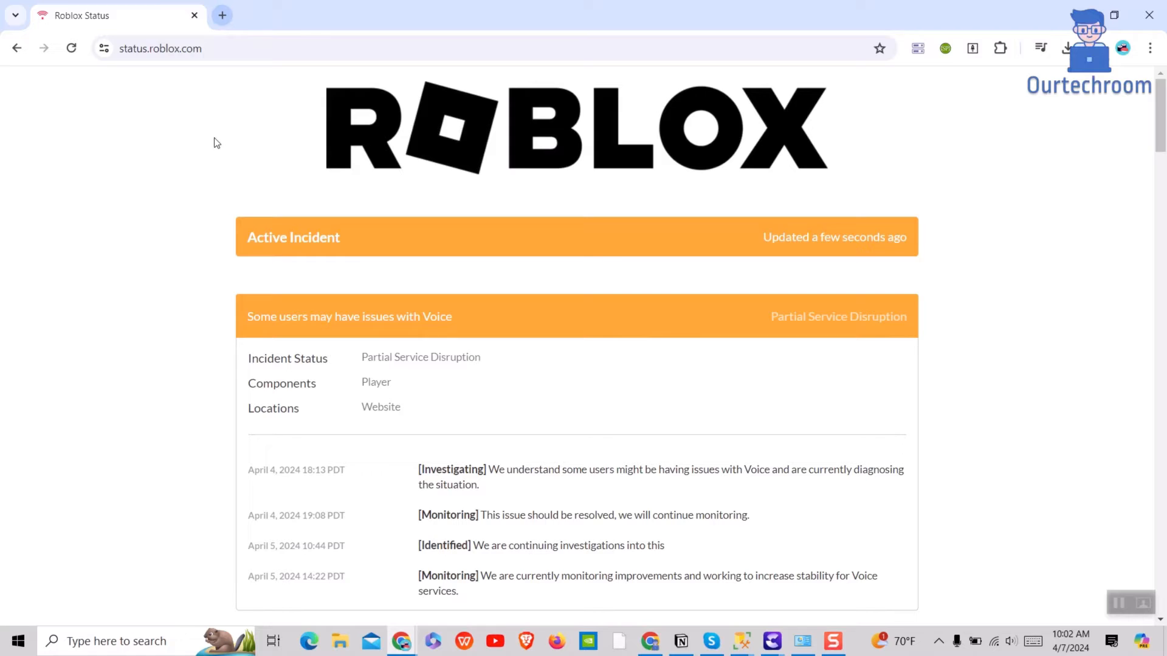
# Step: Run the fast.com internet speed test in a new tab, reading about 160 Mbps
pyautogui.click(222, 15)
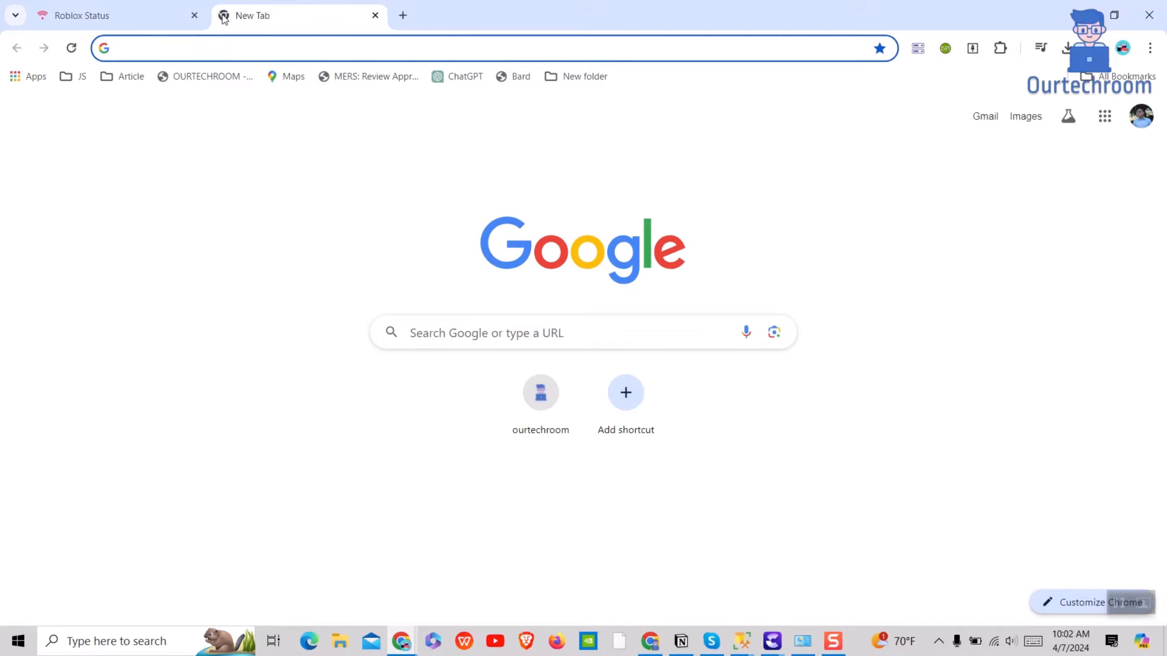
pyautogui.write('fast.com')
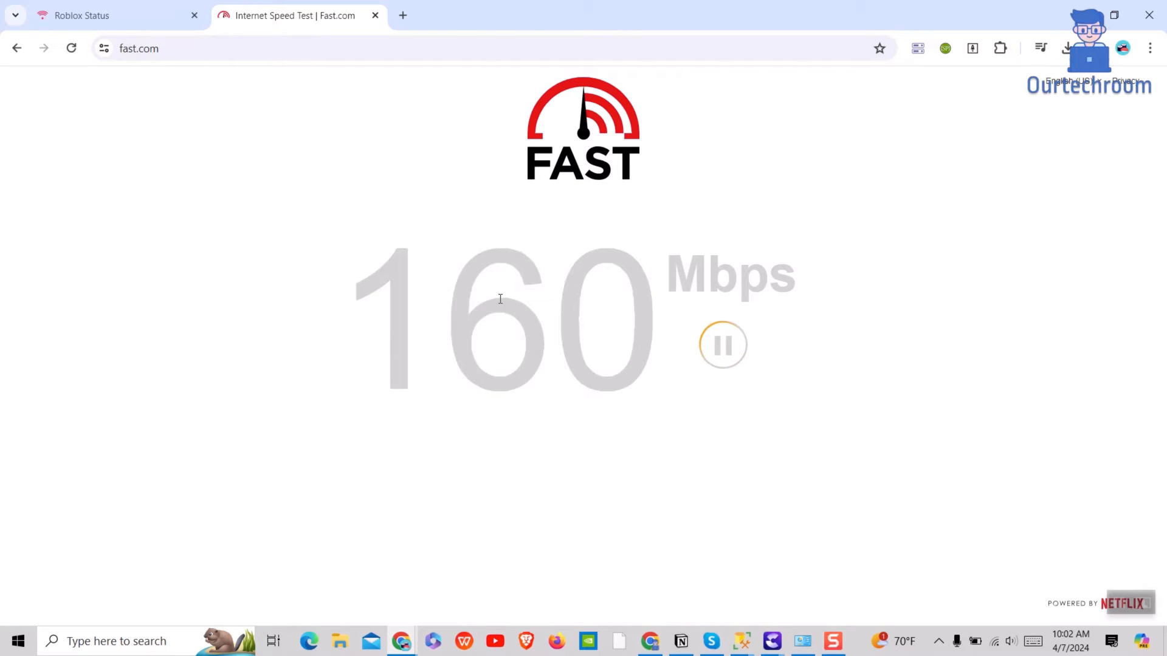
pyautogui.moveTo(480, 199)
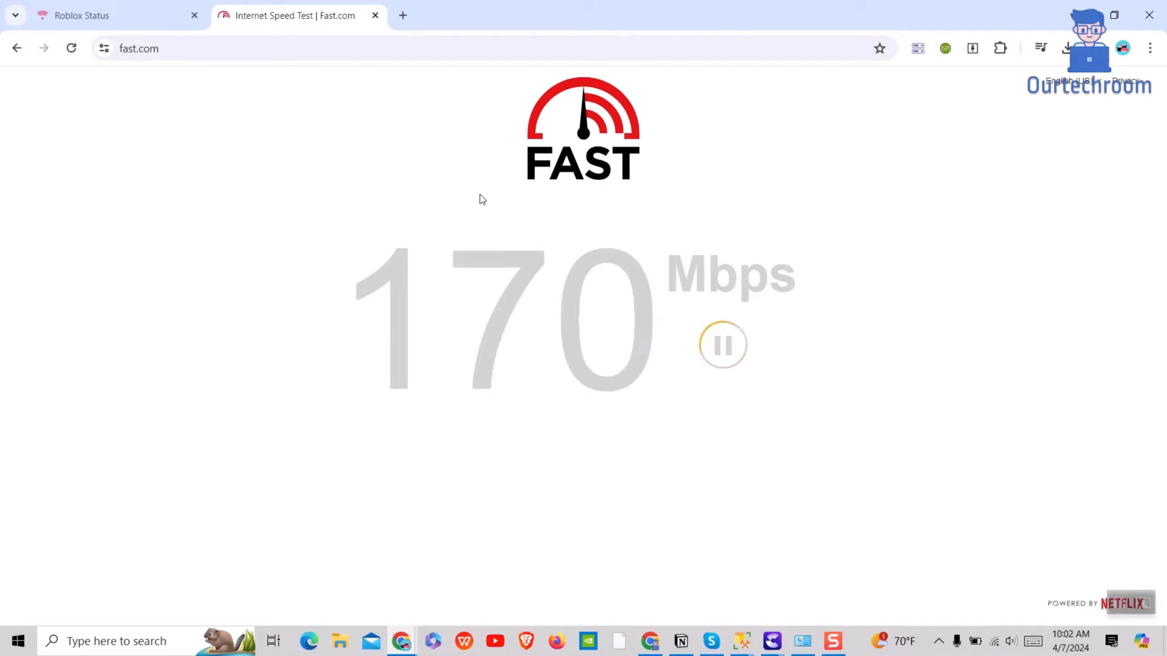
pyautogui.moveTo(632, 234)
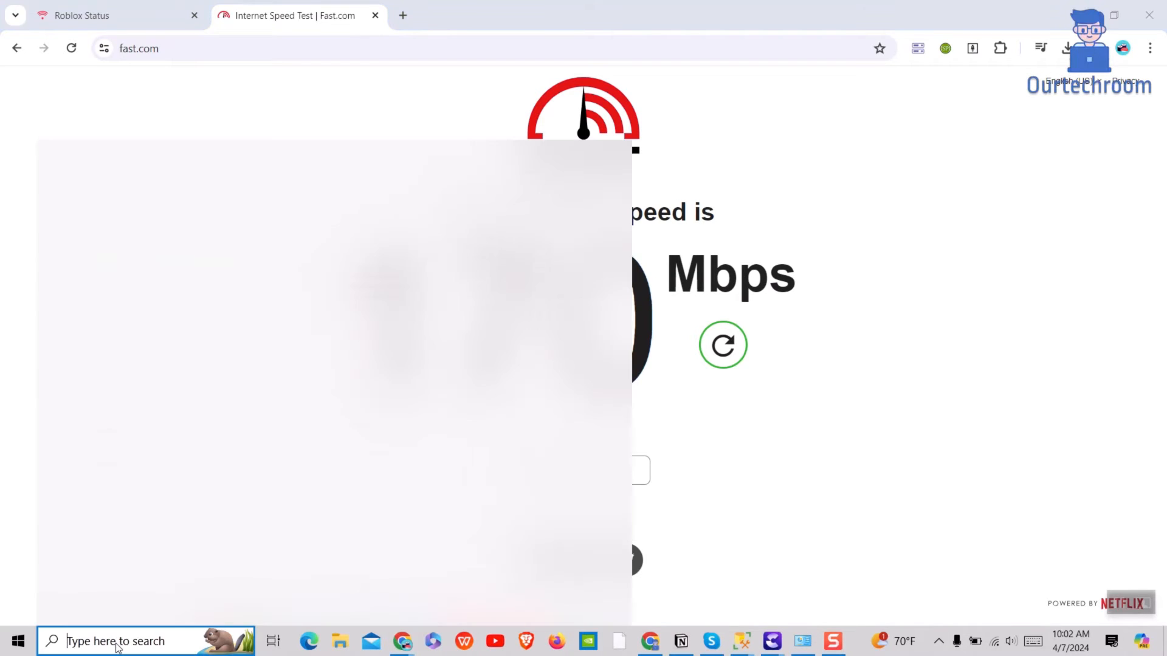
# Step: Open Control Panel's Network Connections adapter list via Network and Sharing Center
pyautogui.write('control')
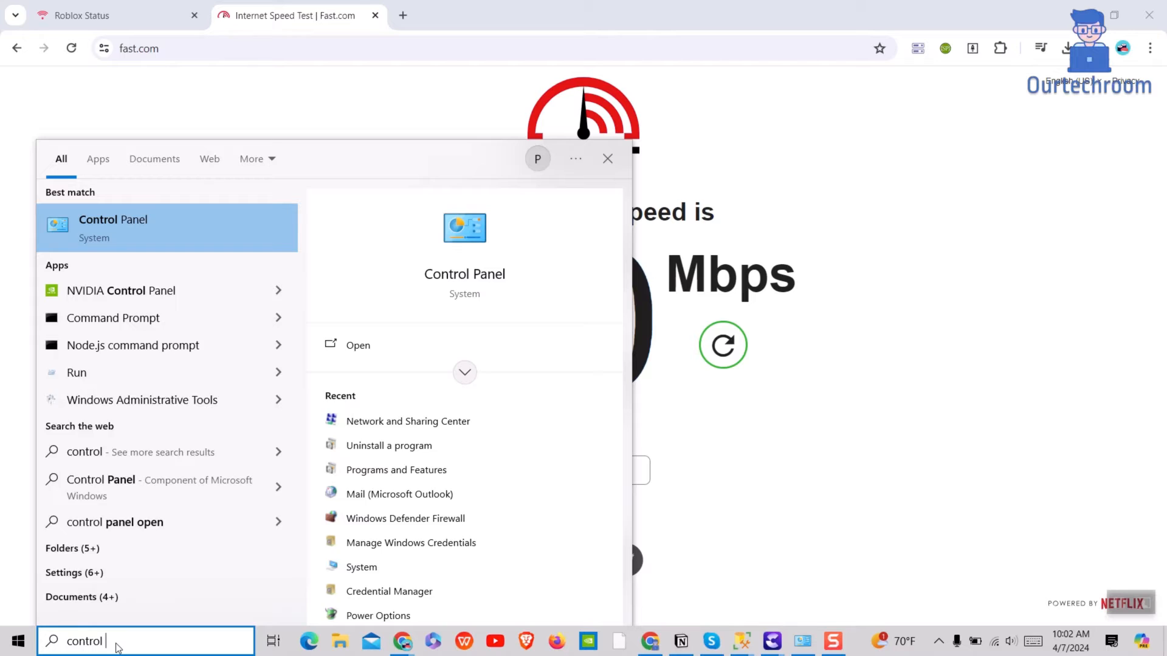
pyautogui.write('panel')
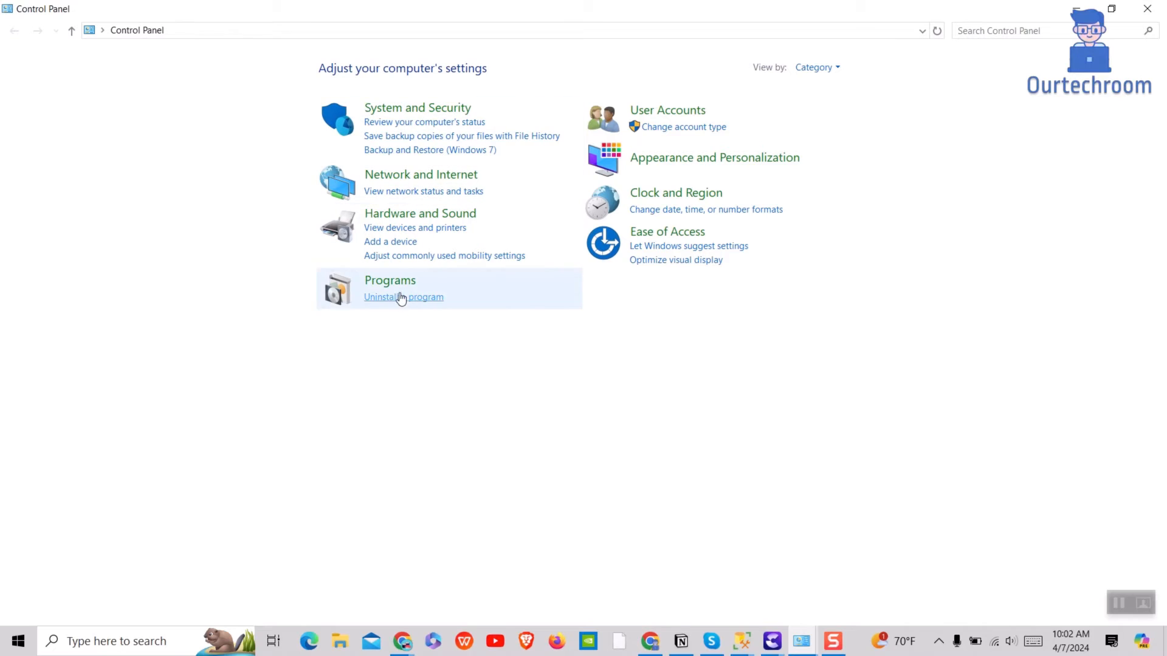
pyautogui.moveTo(503, 172)
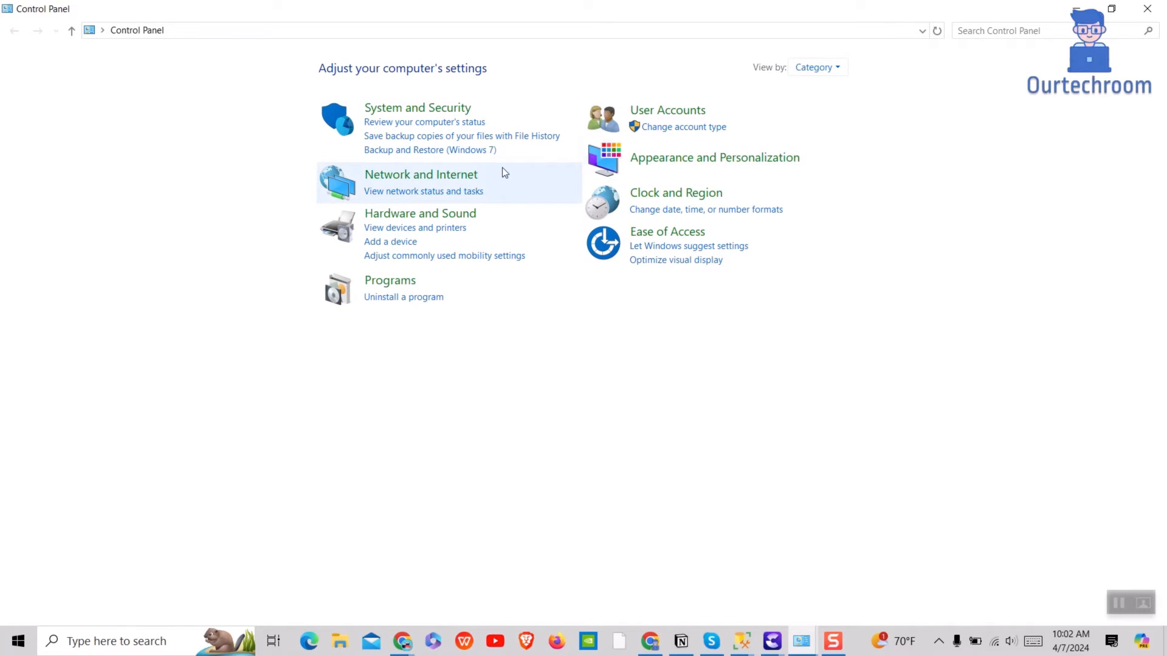
pyautogui.click(421, 174)
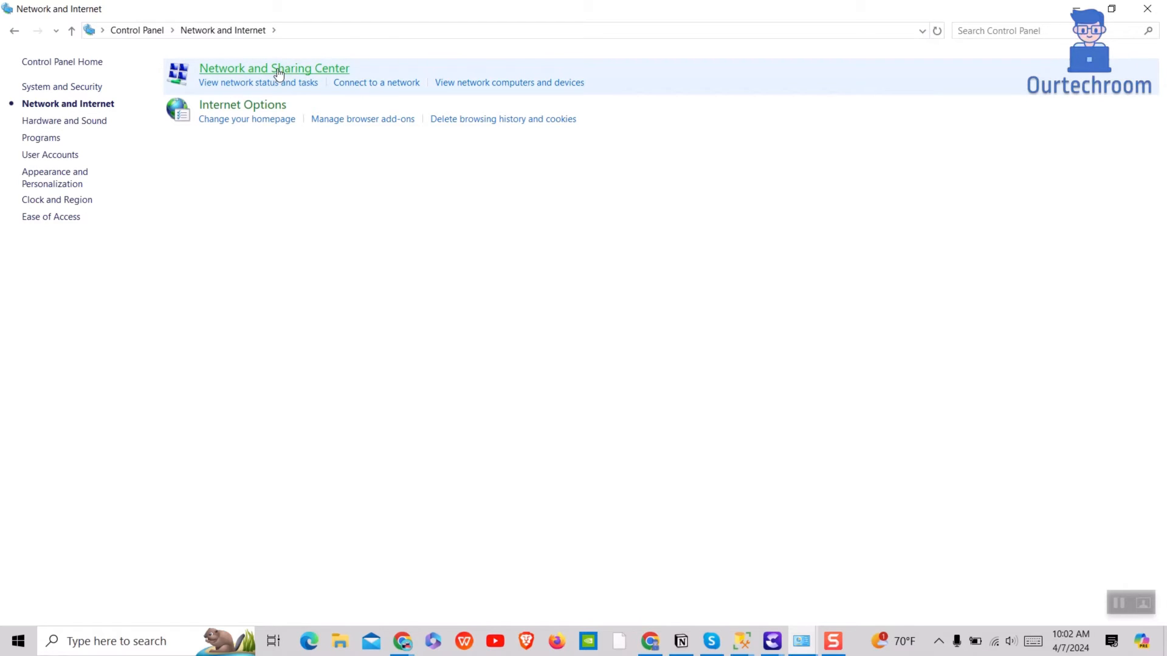
pyautogui.click(274, 68)
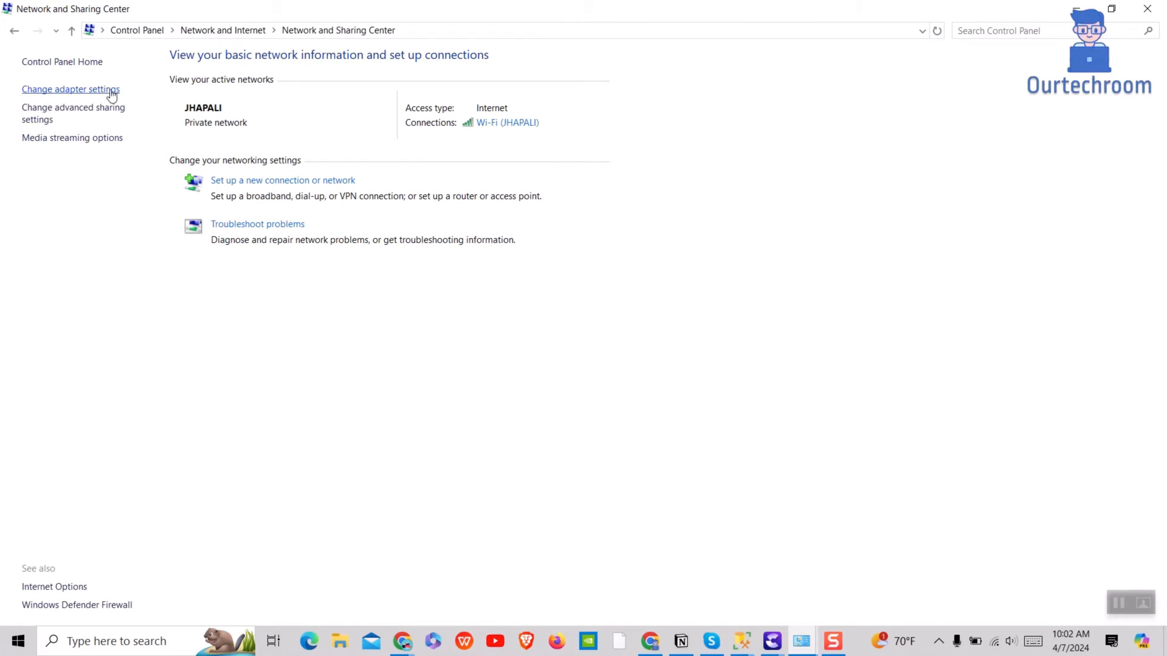
pyautogui.click(70, 88)
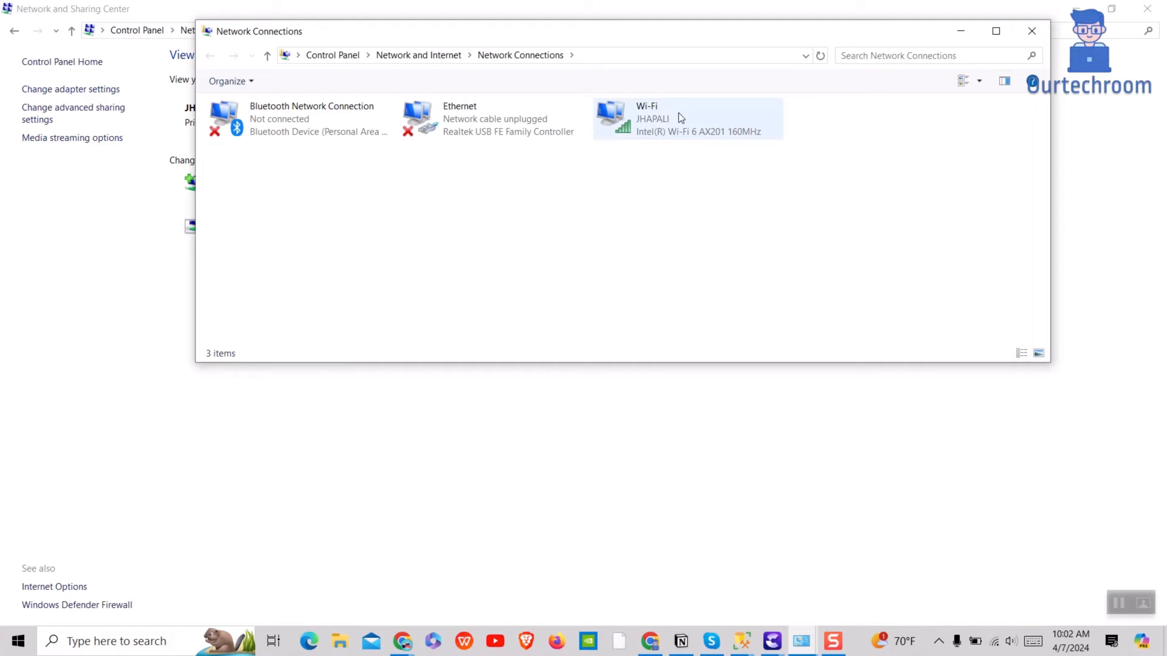
# Step: Diagnose the Wi-Fi connection and close the troubleshooter after it finds no problem
pyautogui.click(687, 119)
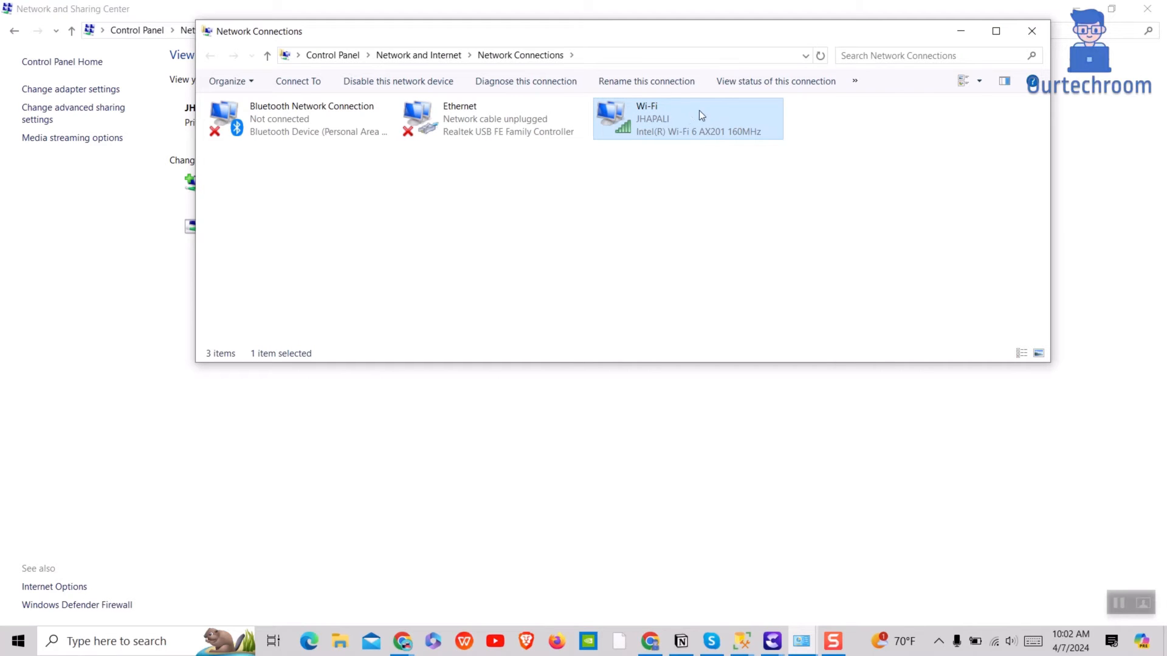
pyautogui.rightClick(685, 119)
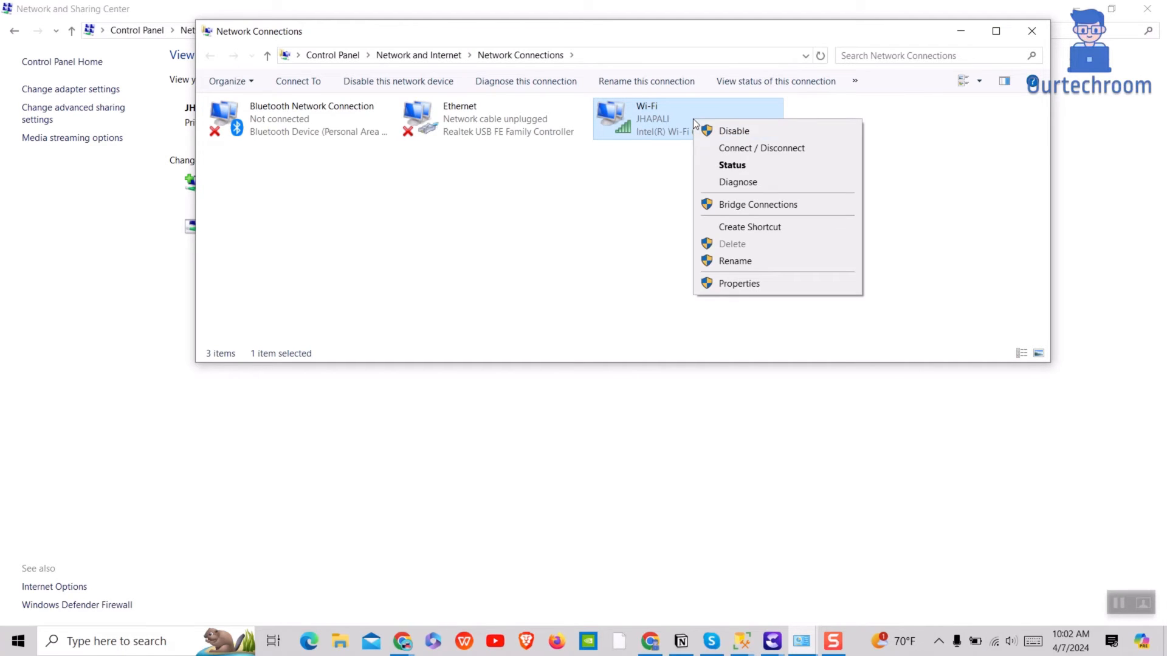
pyautogui.click(737, 181)
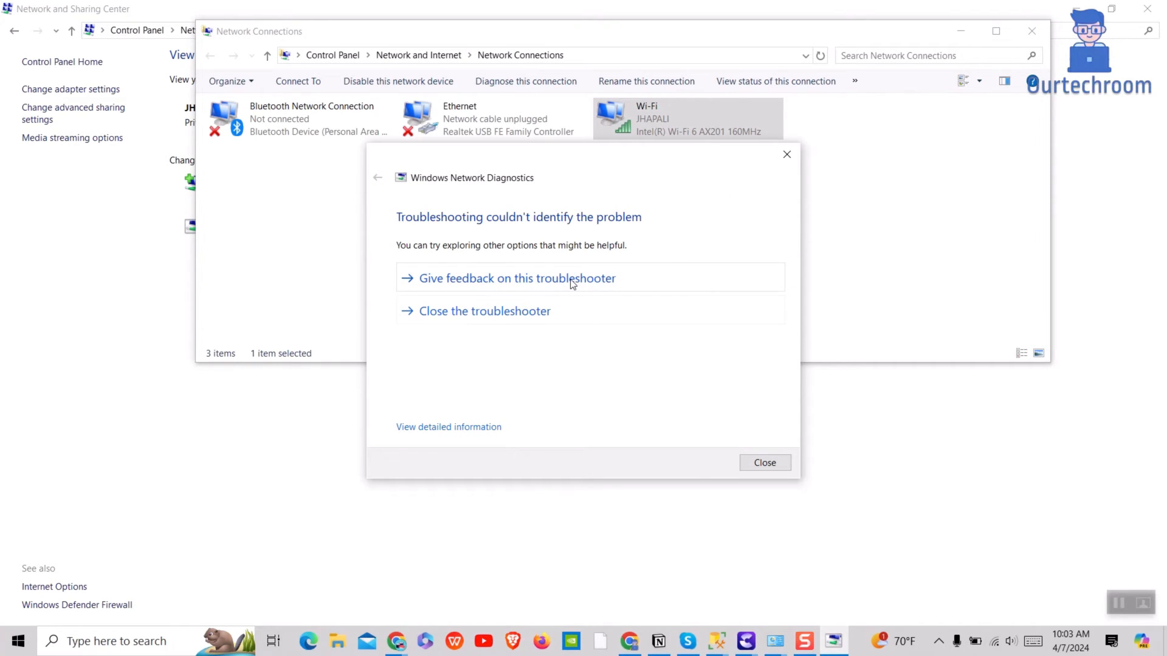
pyautogui.moveTo(504, 231)
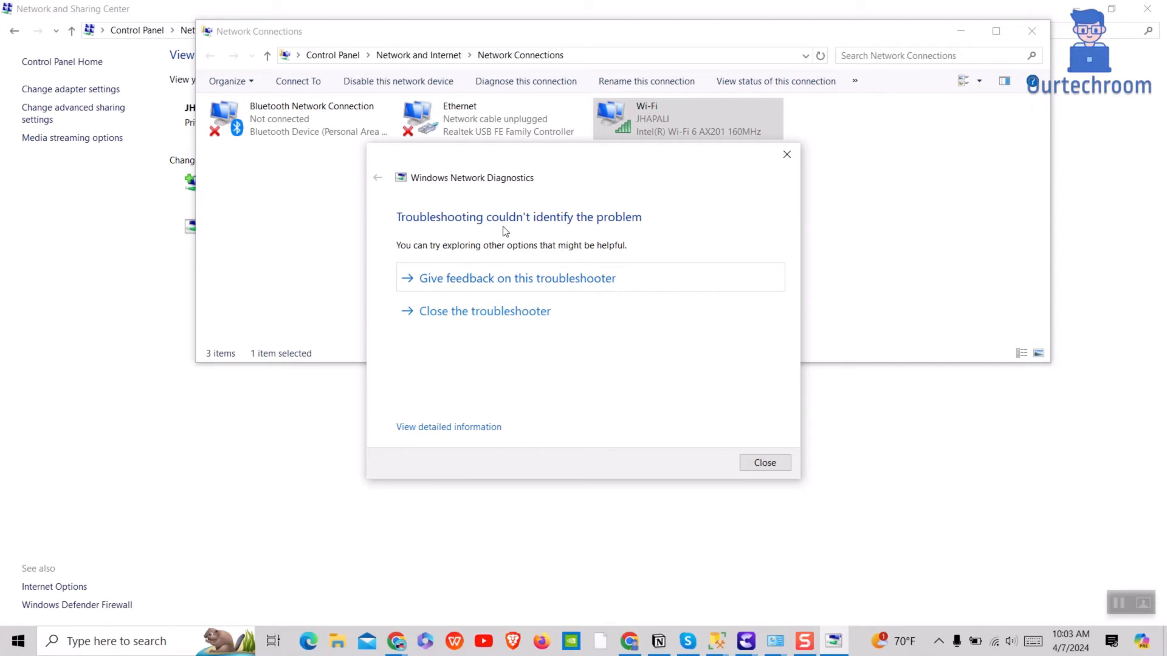
pyautogui.click(765, 462)
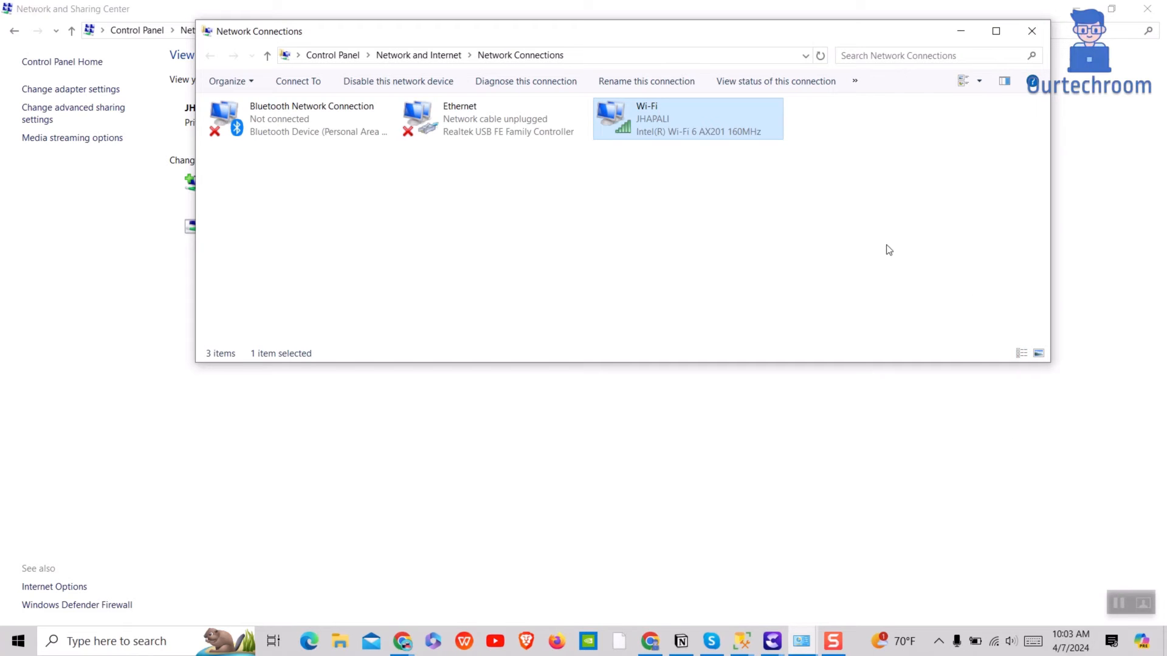
pyautogui.moveTo(672, 124)
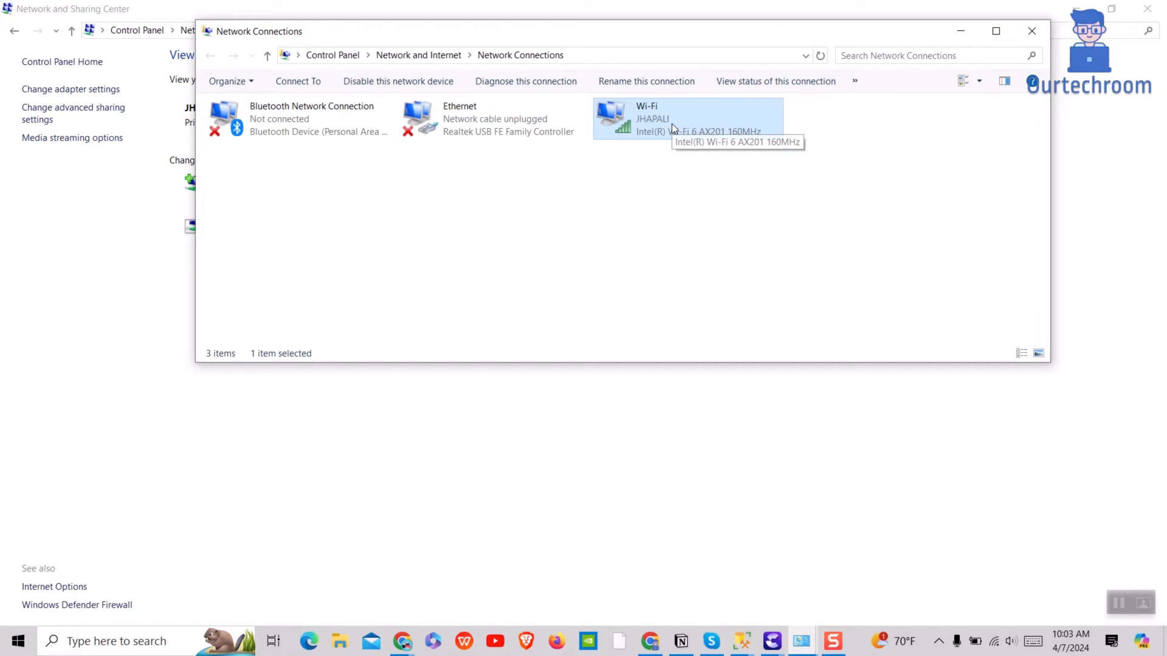
pyautogui.rightClick(685, 119)
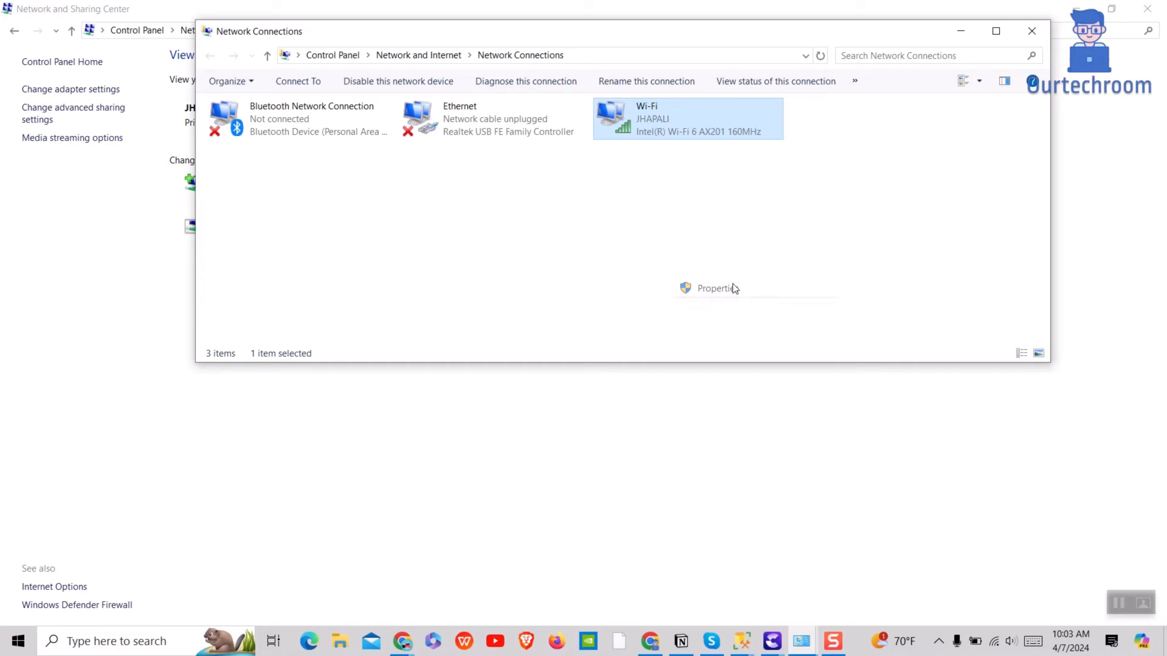
# Step: Set Wi-Fi IPv4 preferred DNS to 1.1.1.1 and alternate to 1.0.0.1
pyautogui.click(715, 289)
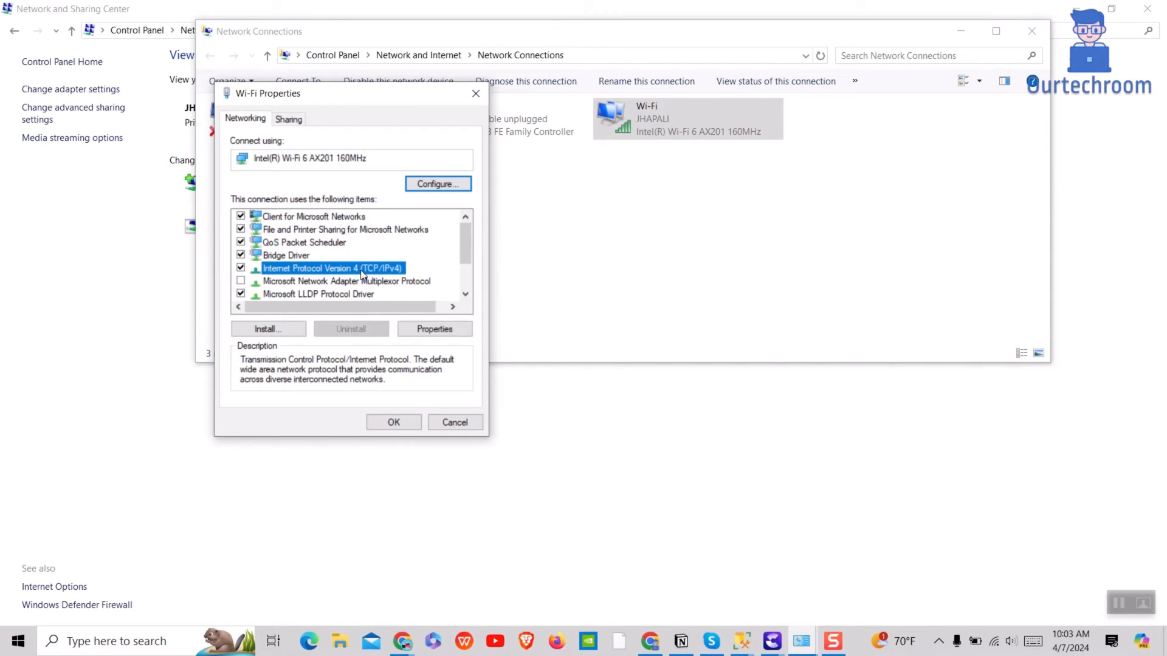
pyautogui.click(434, 329)
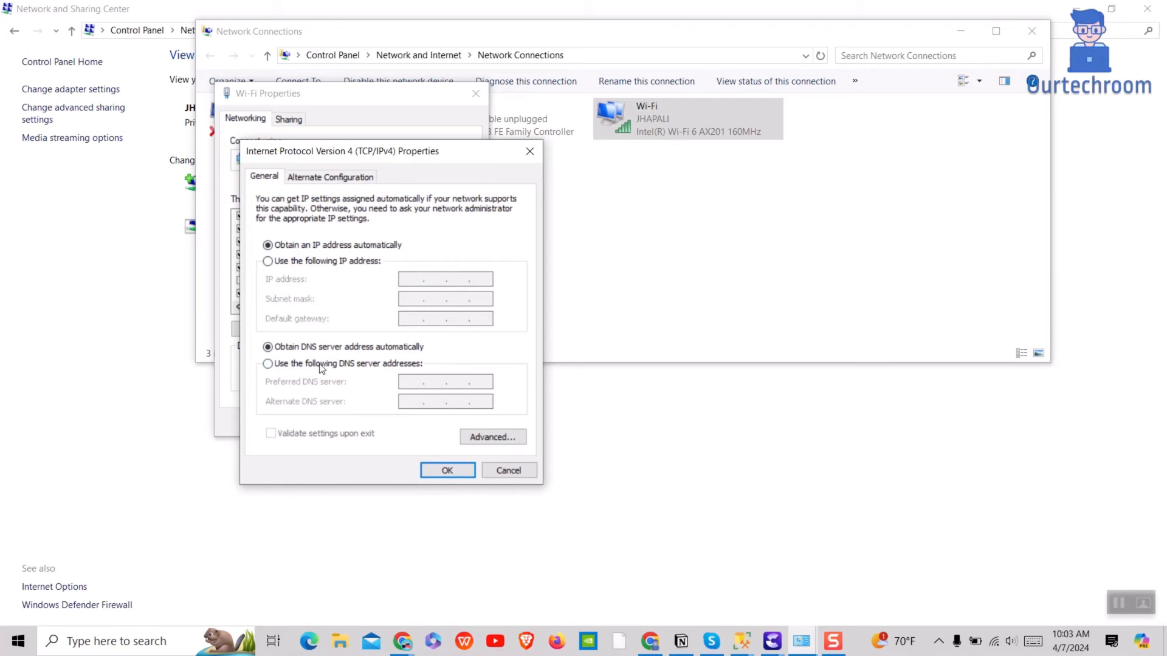
pyautogui.click(267, 364)
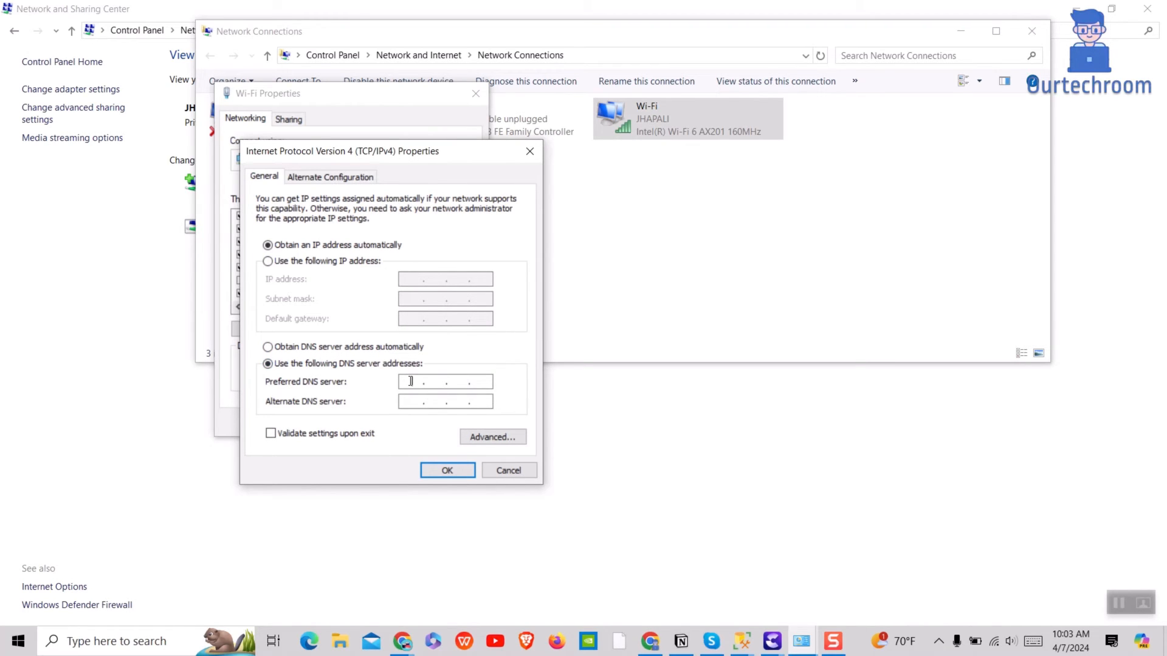
pyautogui.write('1. . .')
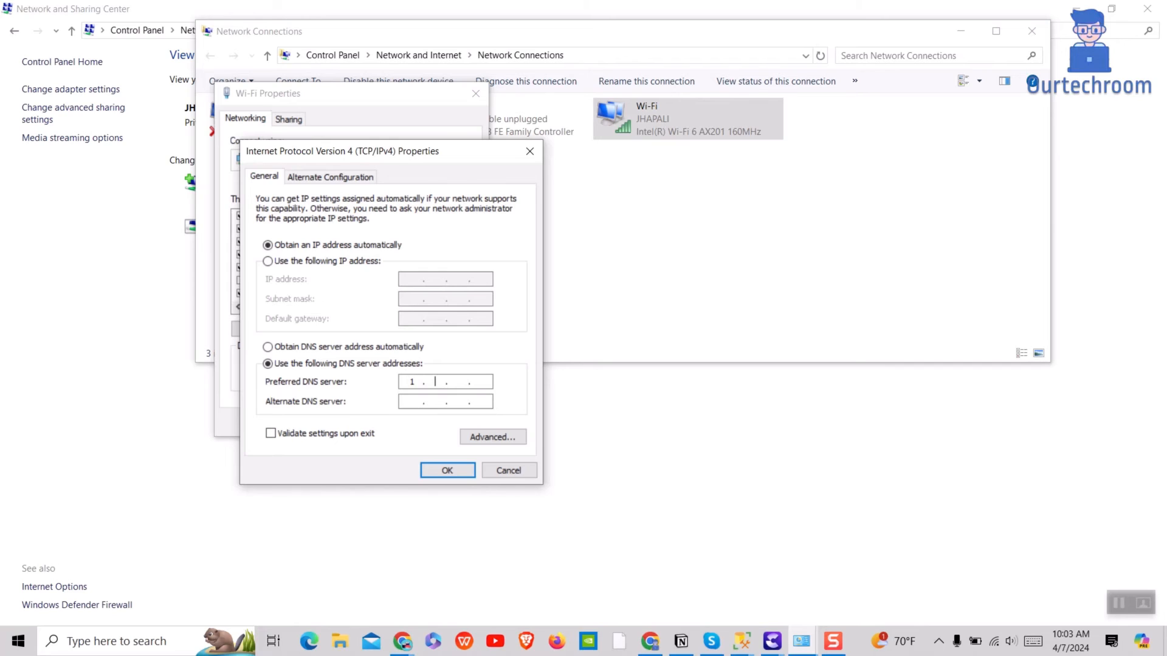
pyautogui.write('11')
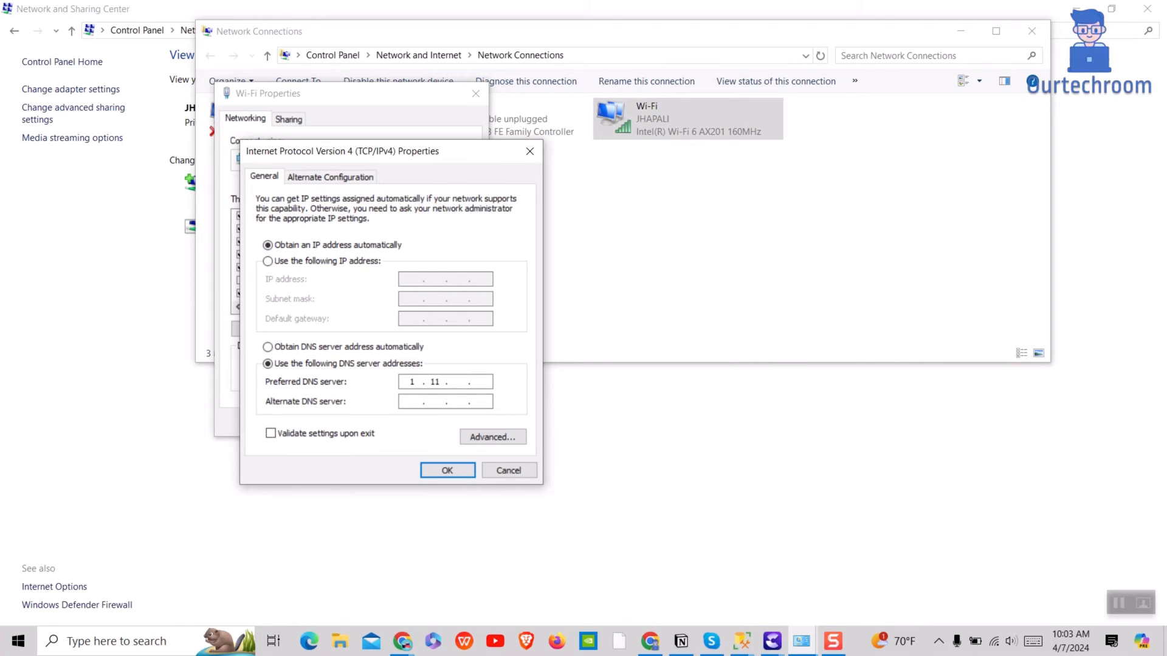
pyautogui.press('Backspace')
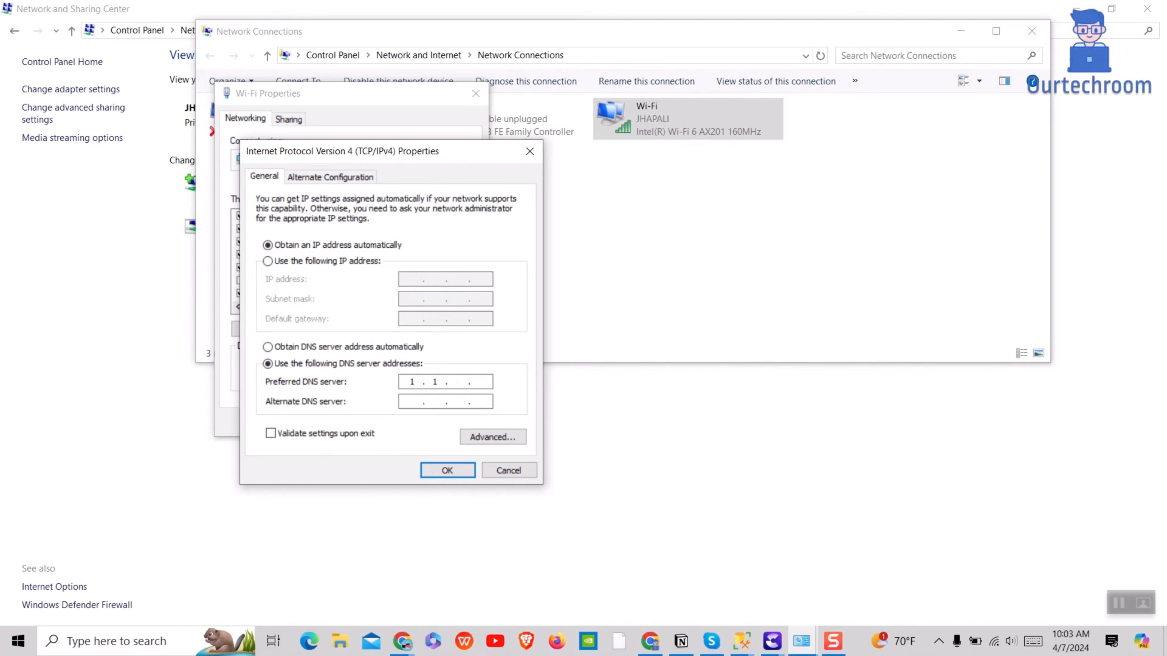
pyautogui.write('11')
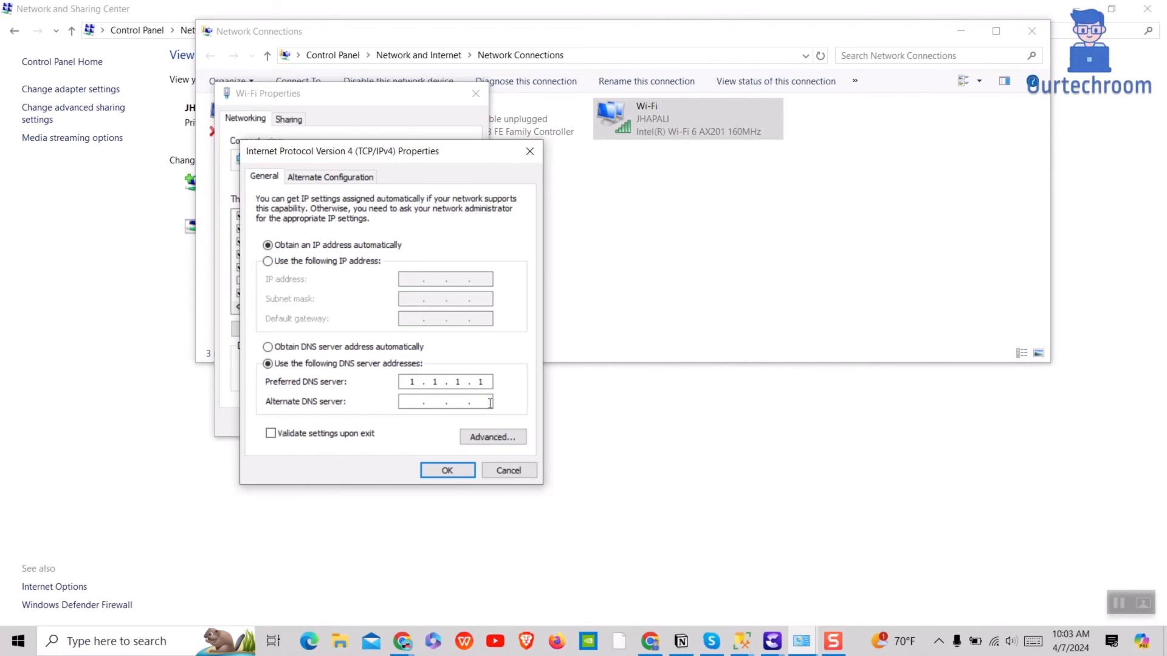
pyautogui.write('1.0.0.1')
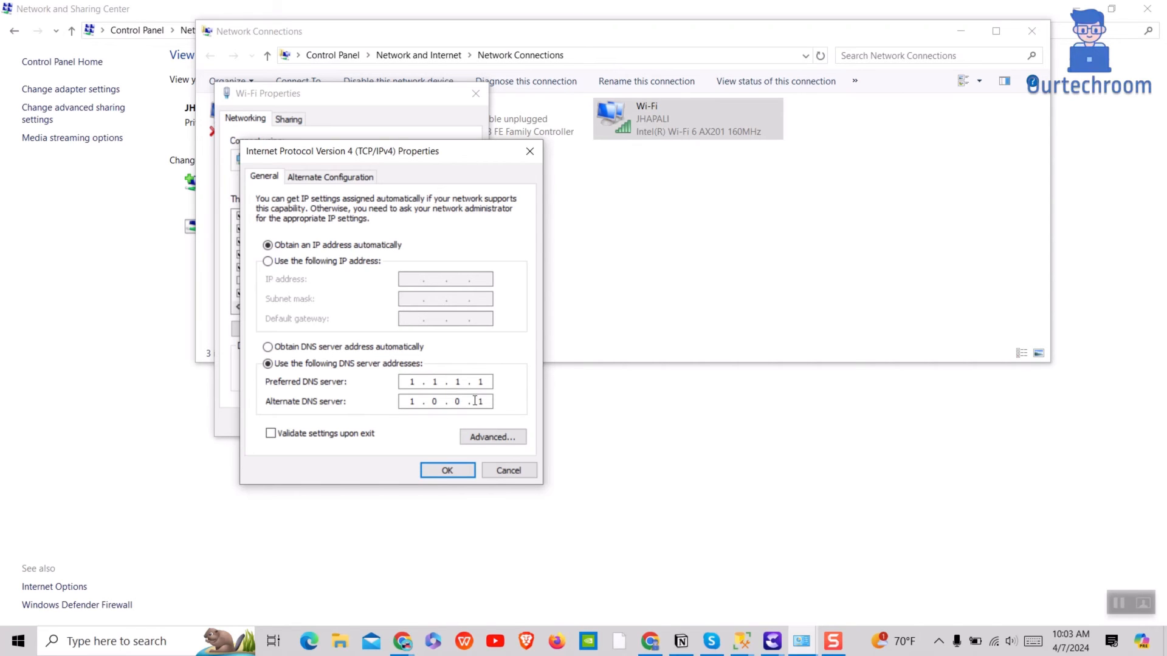
pyautogui.click(271, 433)
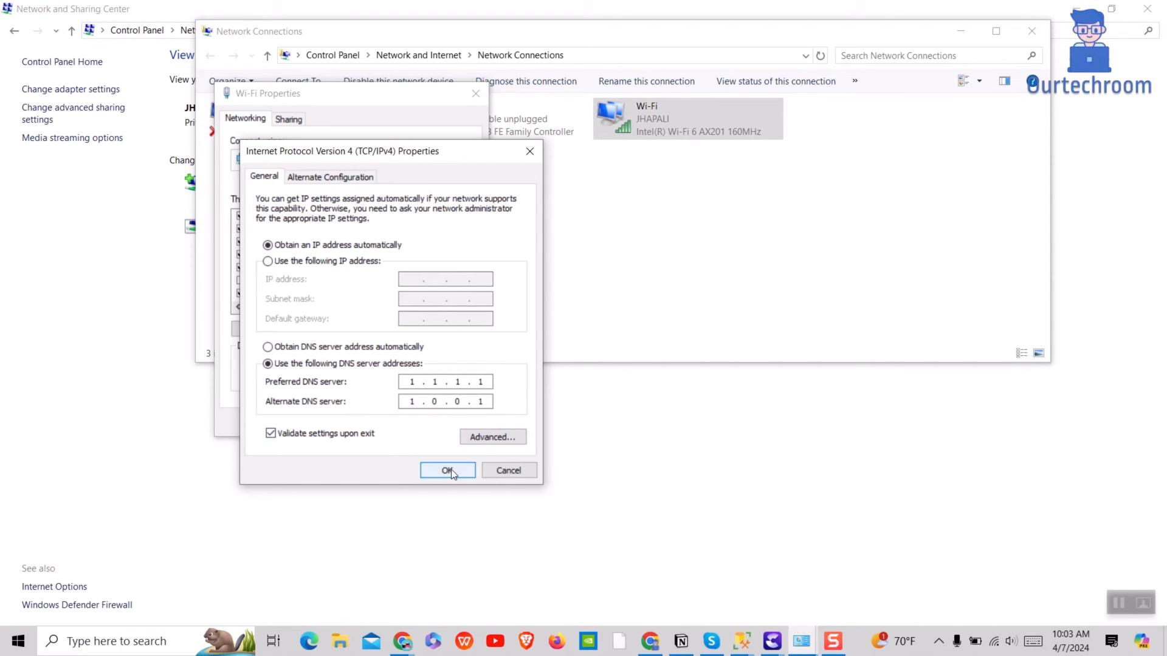
pyautogui.click(271, 433)
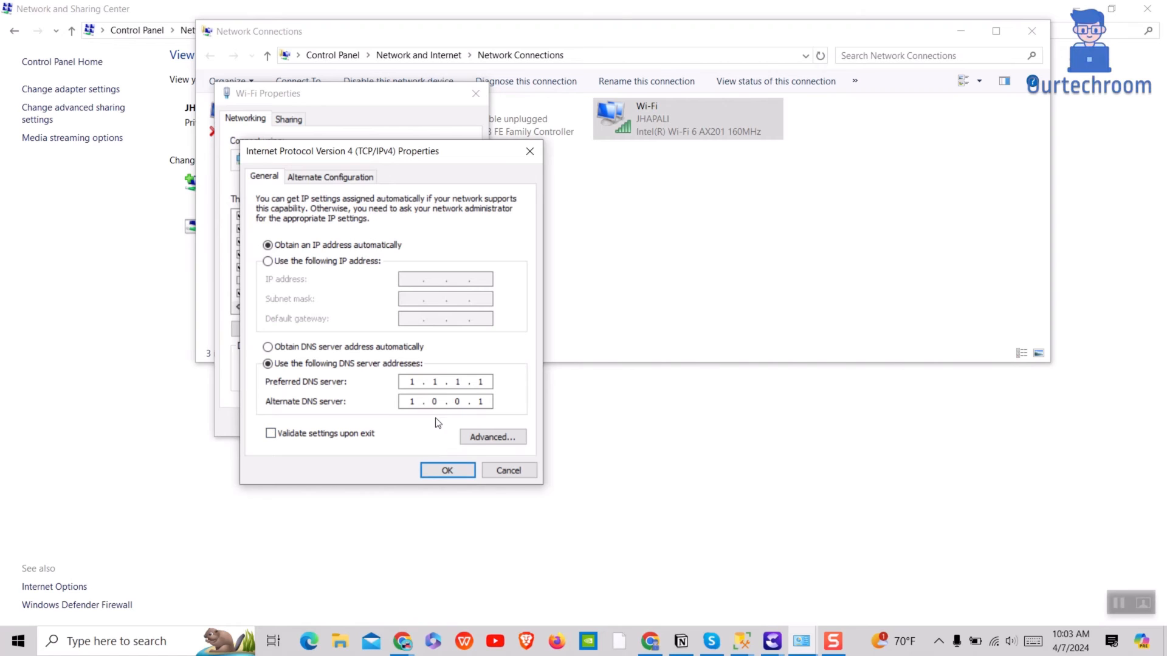
pyautogui.click(446, 470)
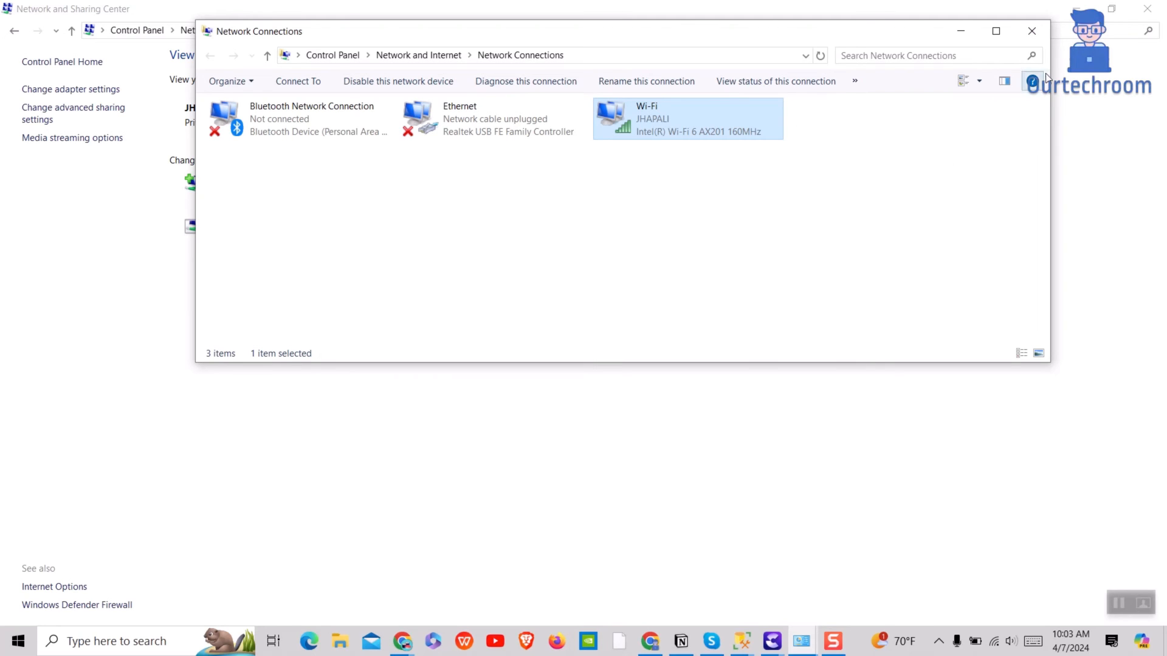
# Step: Close Network Connections, then run ipconfig /flushdns and netsh winsock reset in Command Prompt
pyautogui.click(1031, 30)
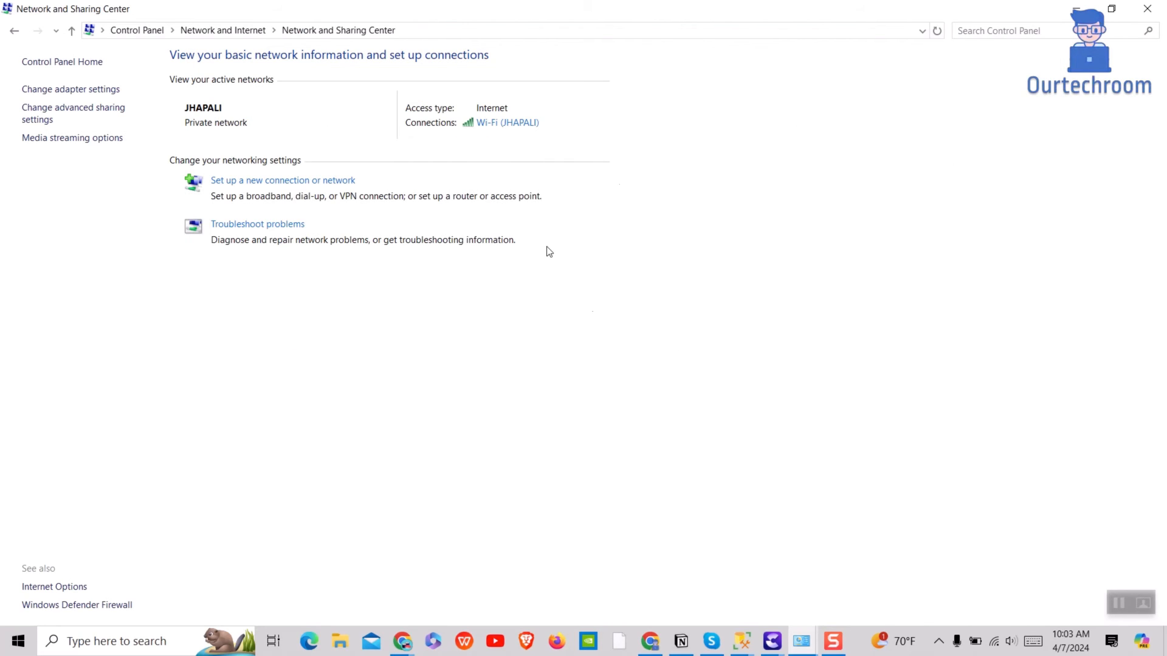
pyautogui.write('cmd')
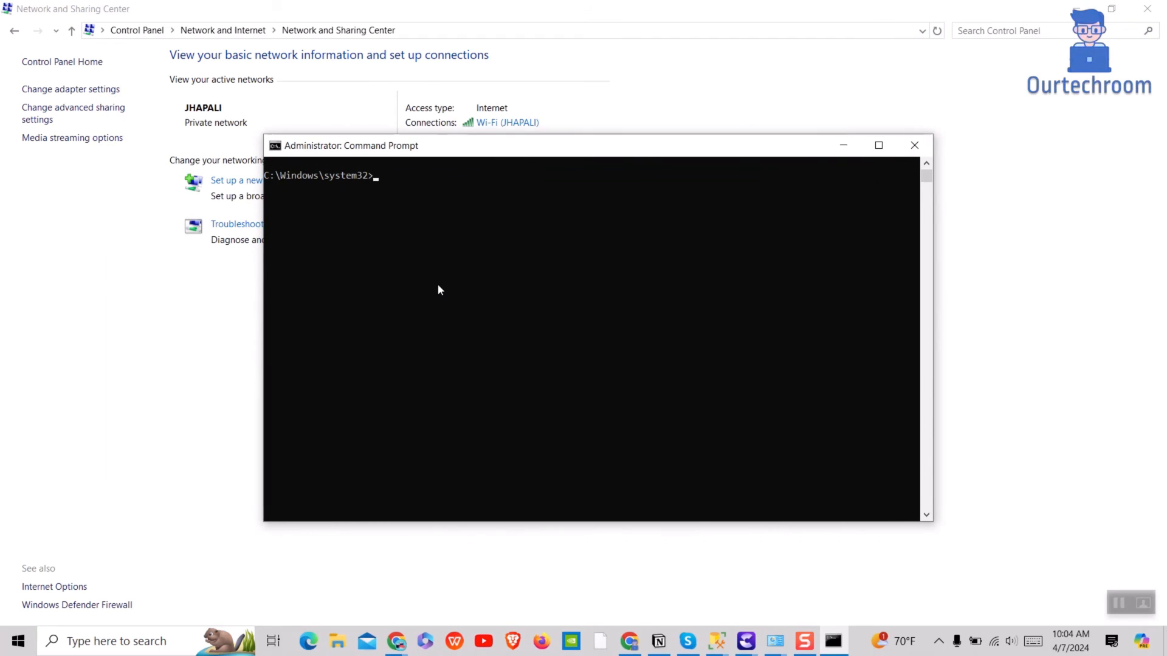
pyautogui.write('ipconfig /flushdns')
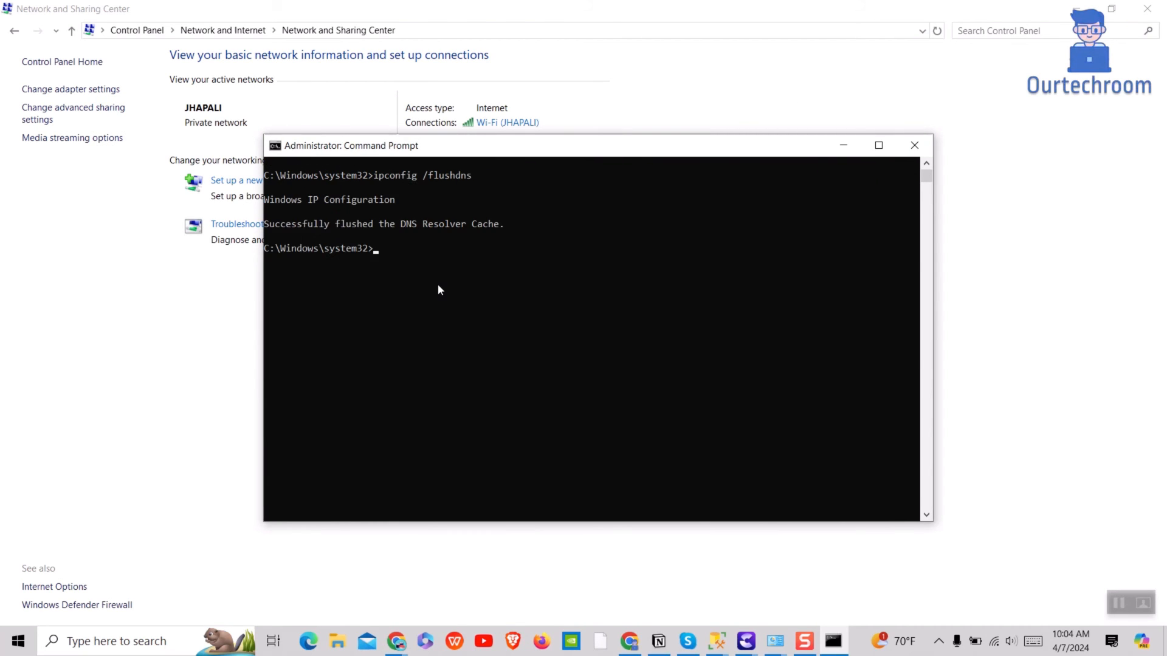
pyautogui.write('netsh')
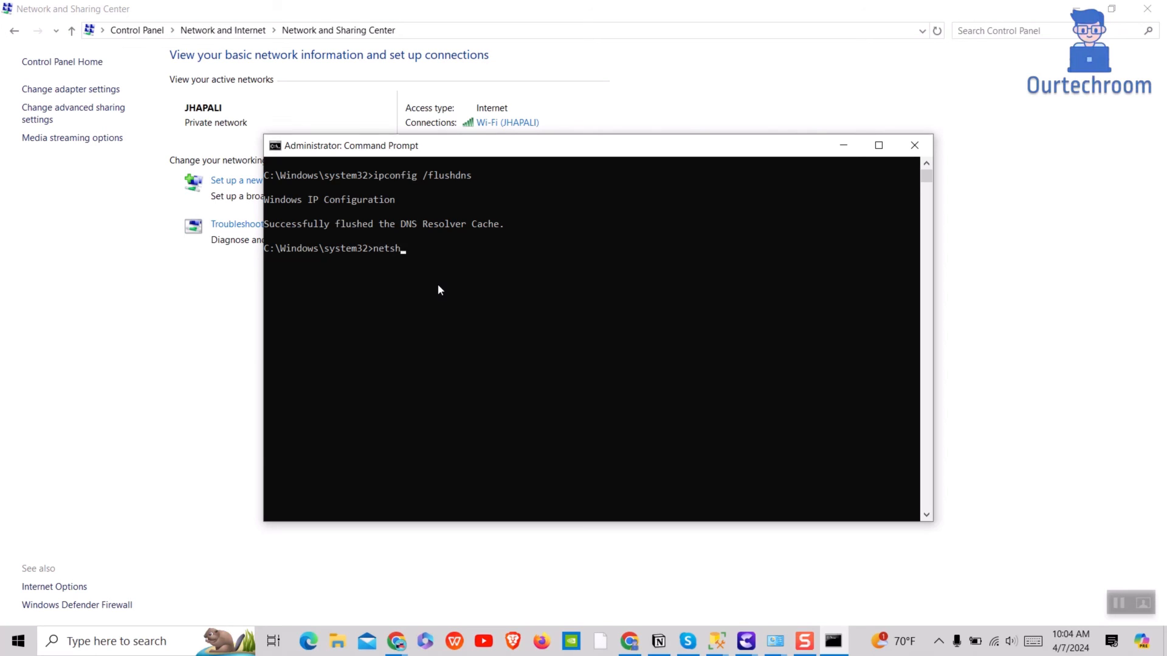
pyautogui.write('winsock reset')
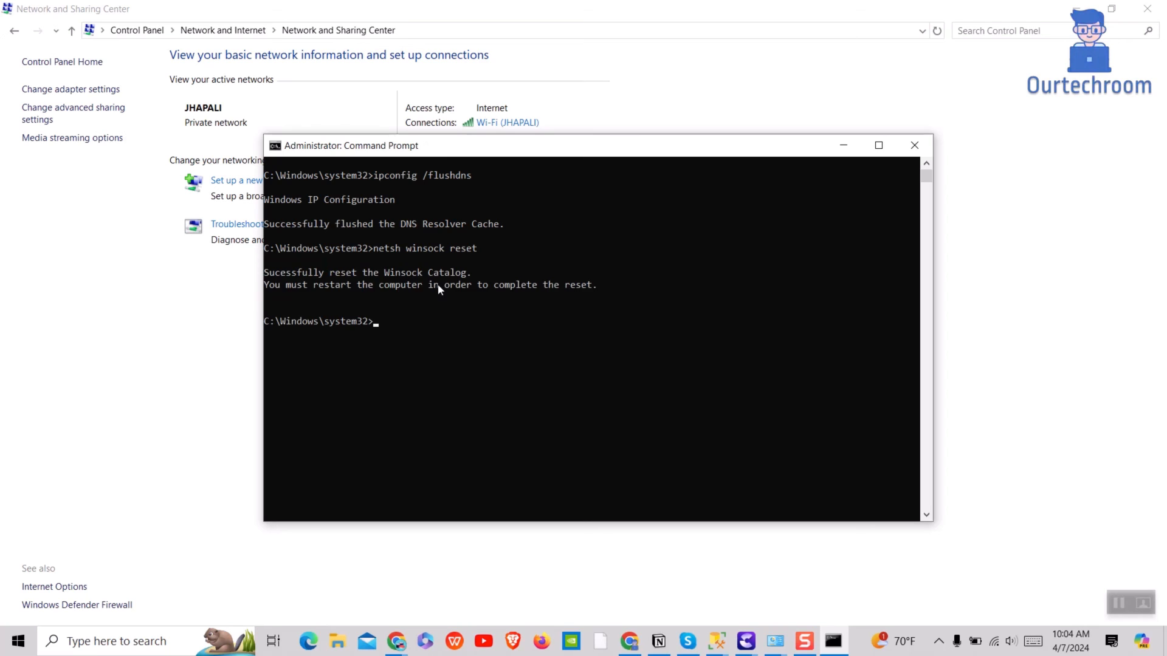
pyautogui.moveTo(395, 291)
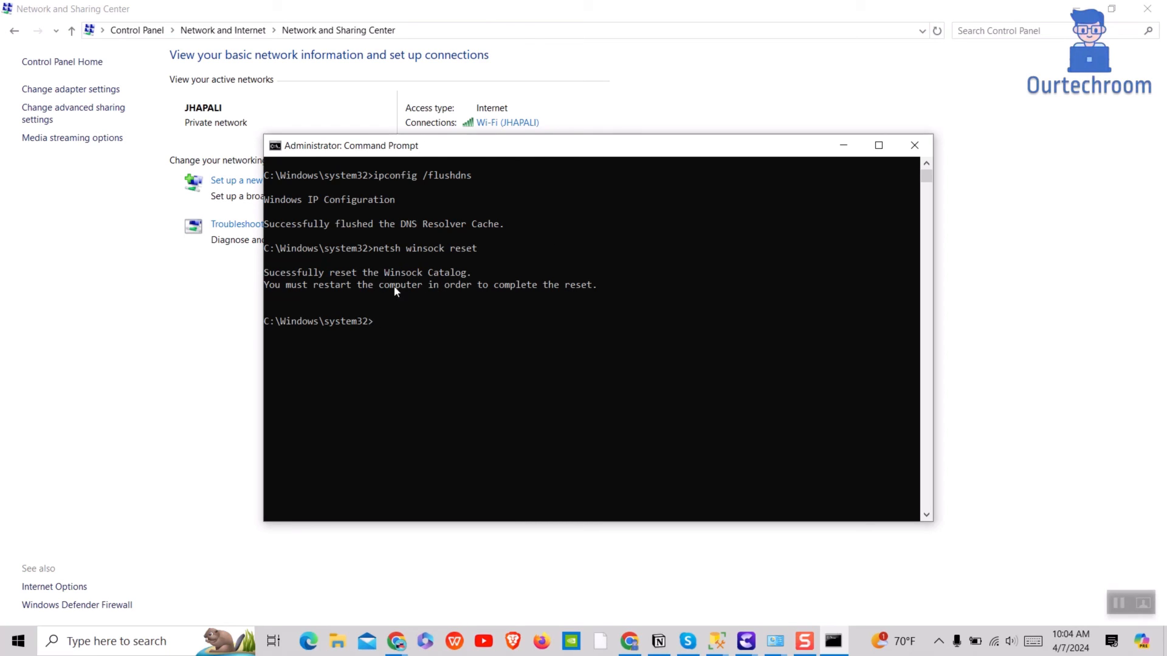